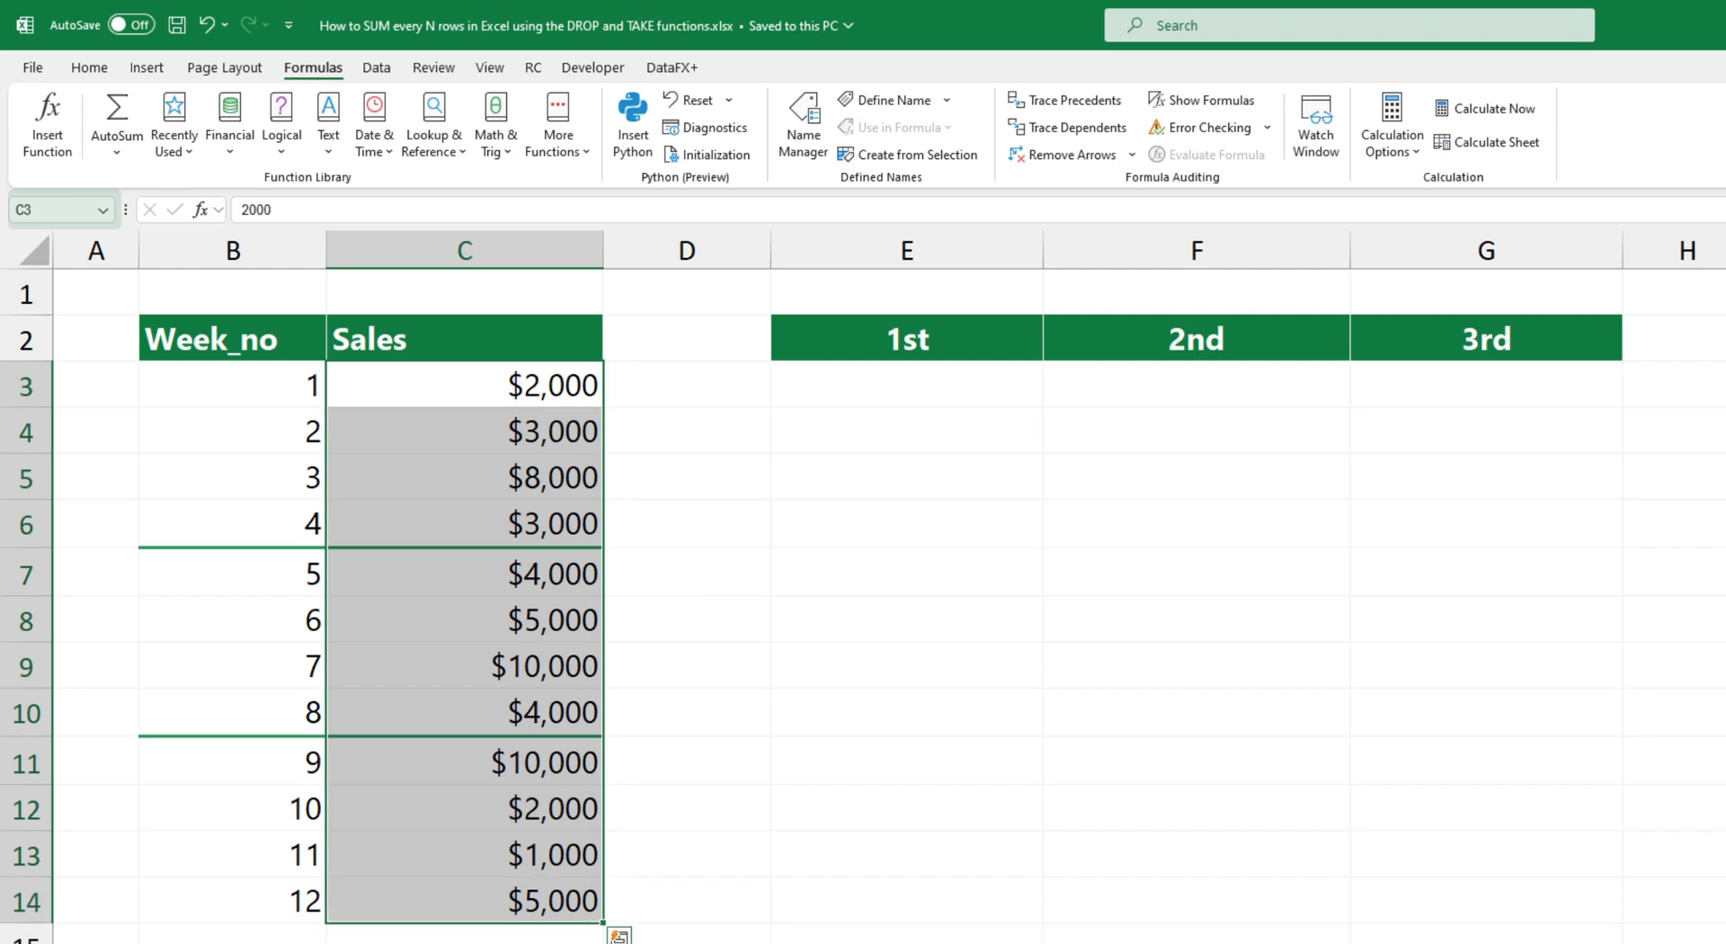
Name C3:C14 'Sales' and begin a formula in the 1st total cell E3.
type("Sale")
left_click(907, 384)
type("=")
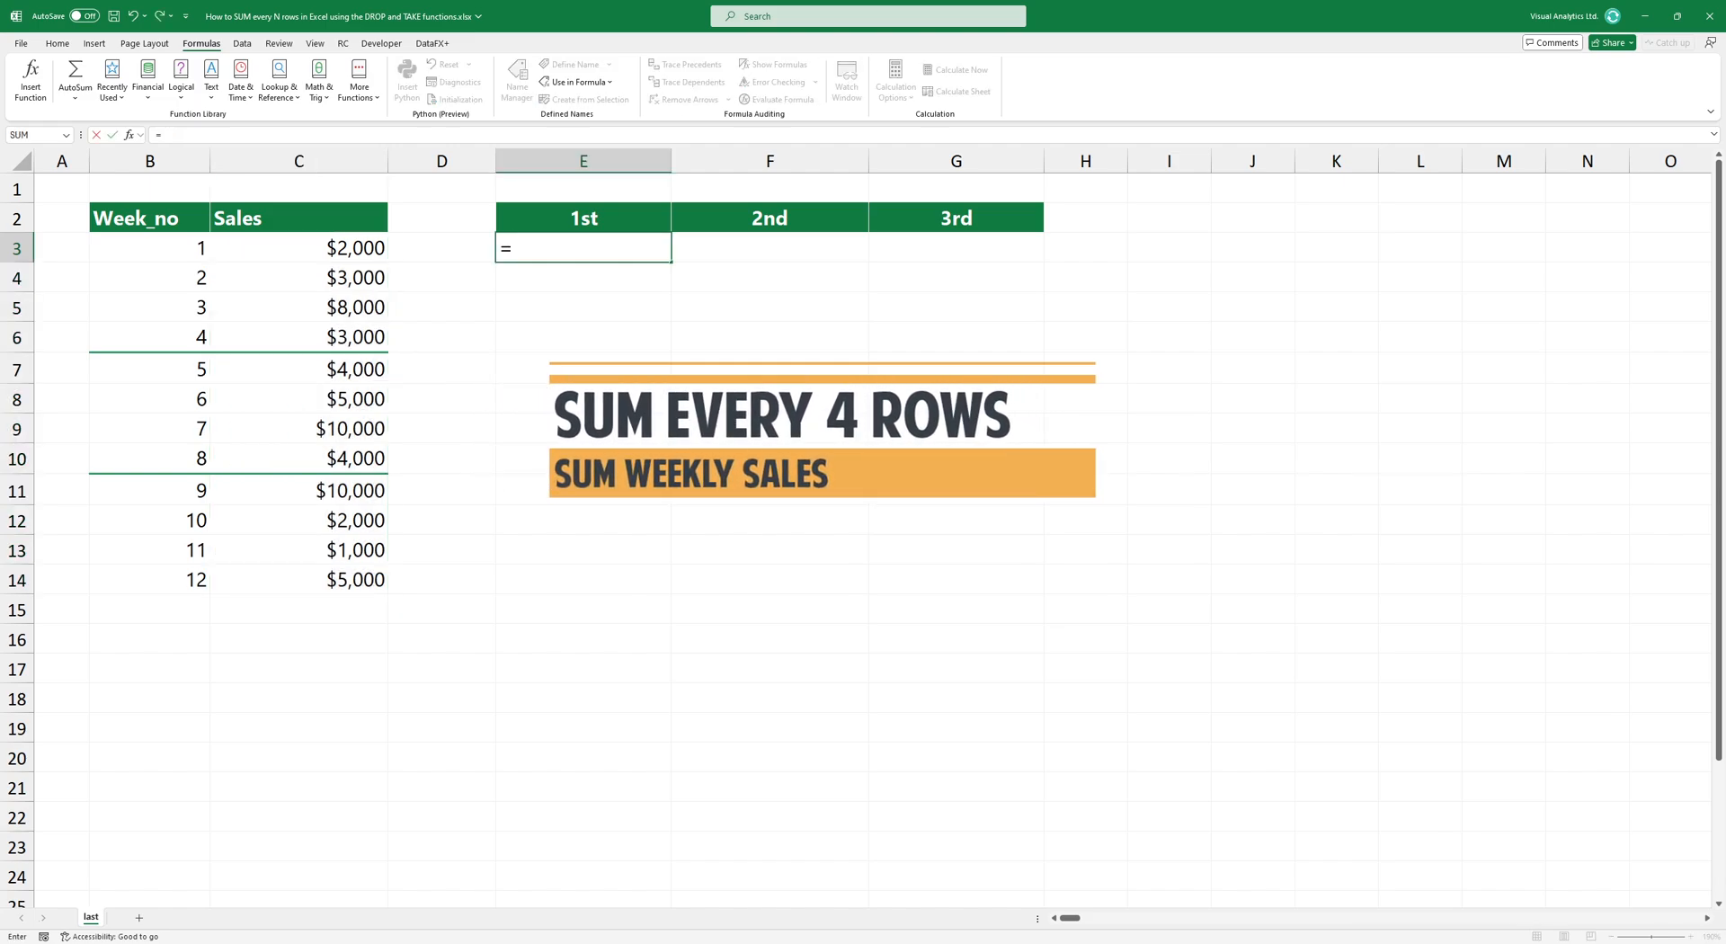
Enter =SUM(TAKE(Sales,4)) in E3 showing $16,000, and start =TAKE(Sales in F3.
type("TA")
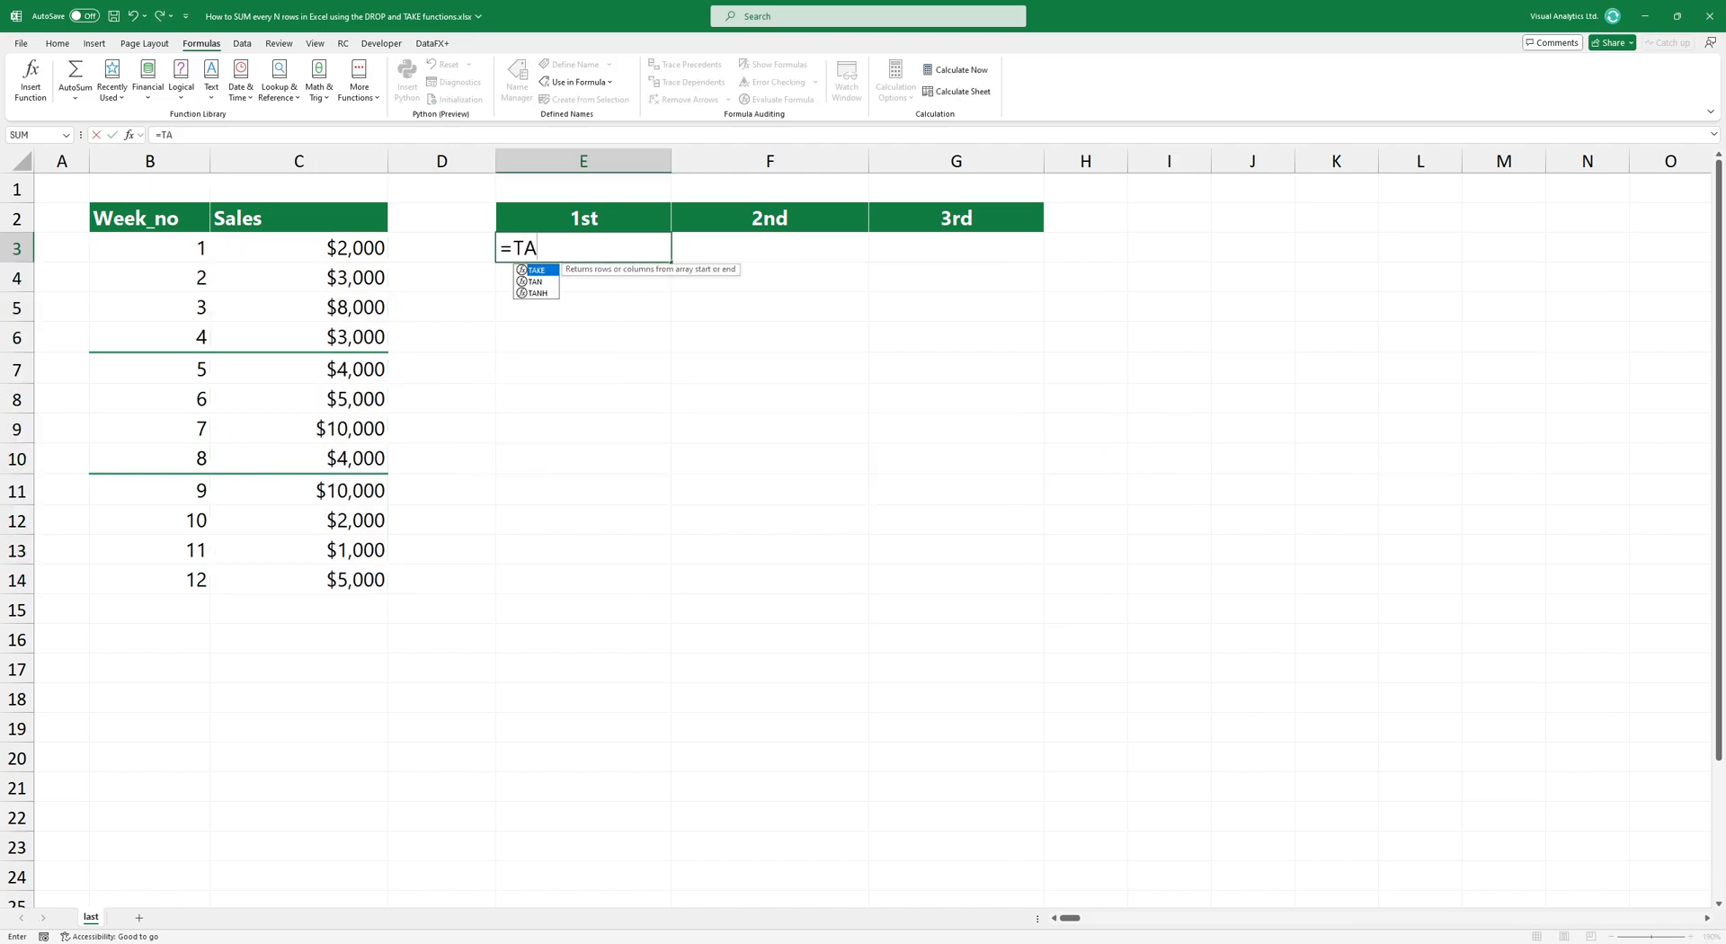
type("KE(Sales")
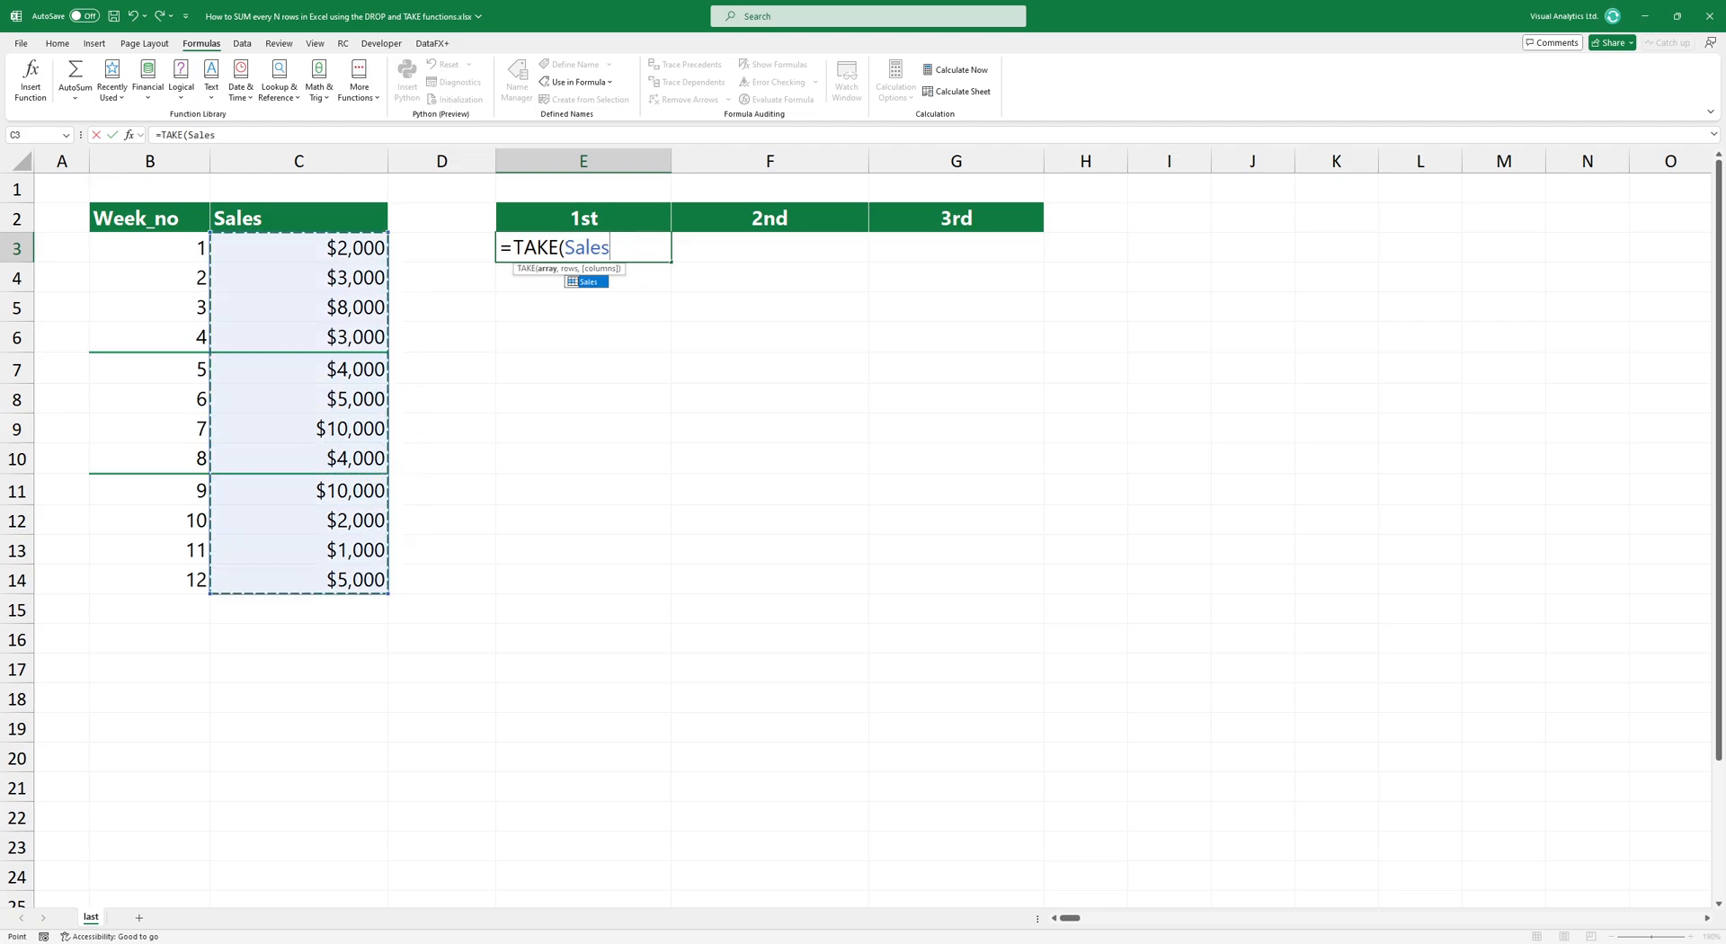
type(",4))")
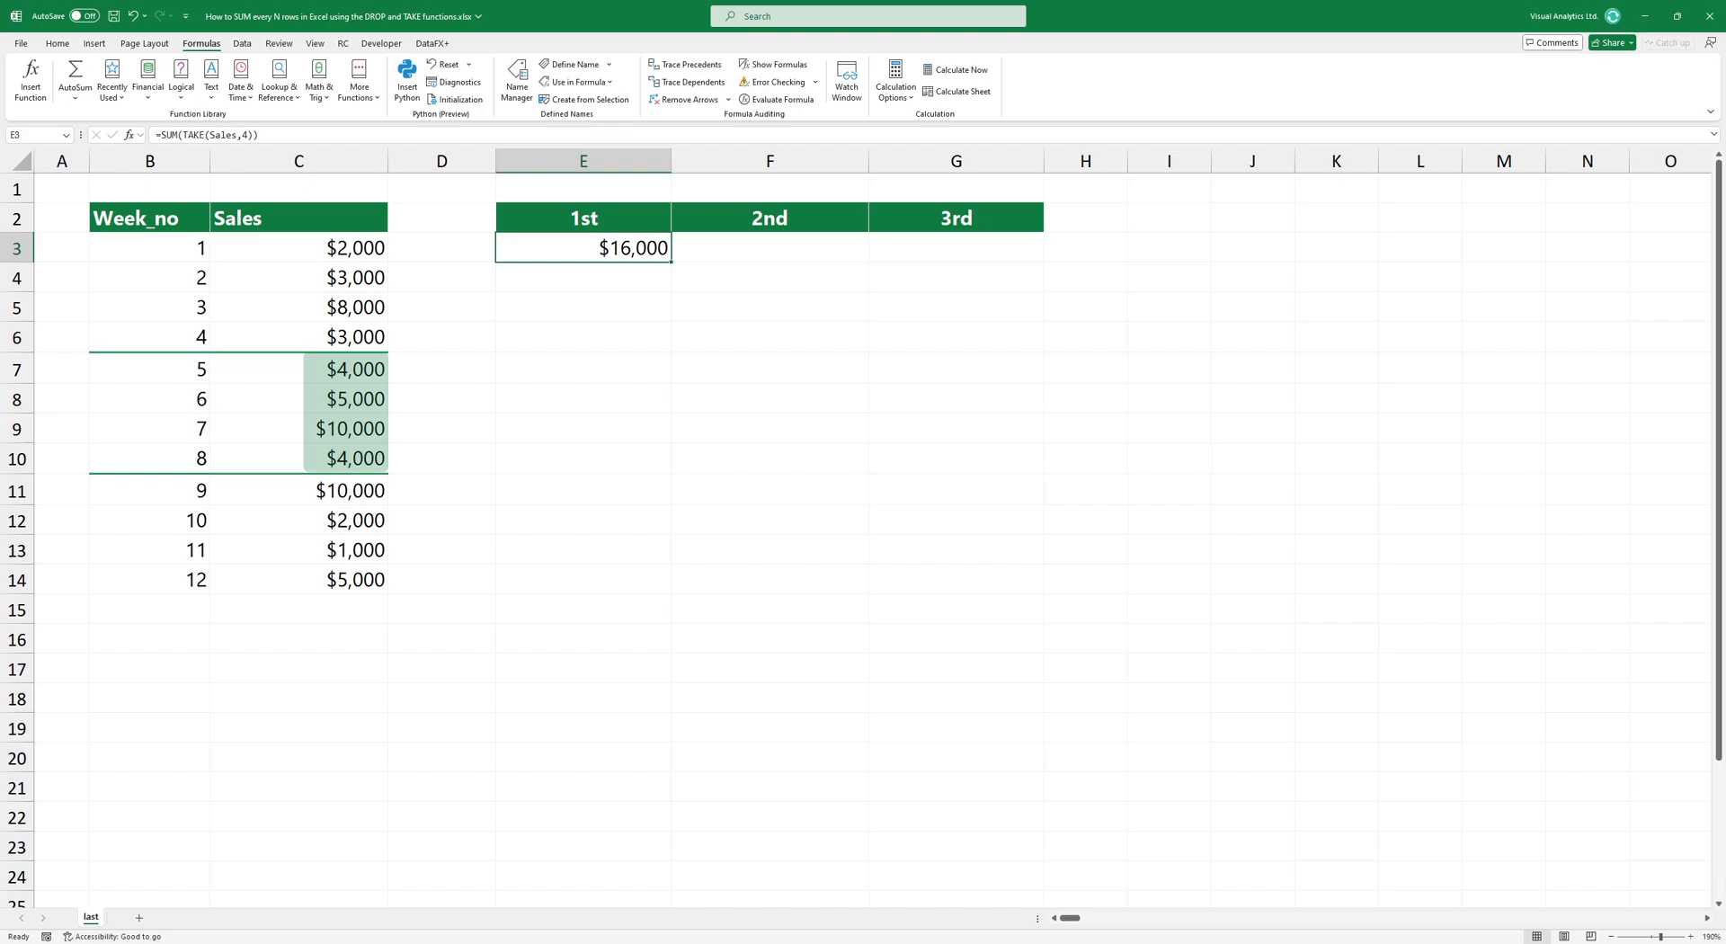
type("=TAKE(Sales")
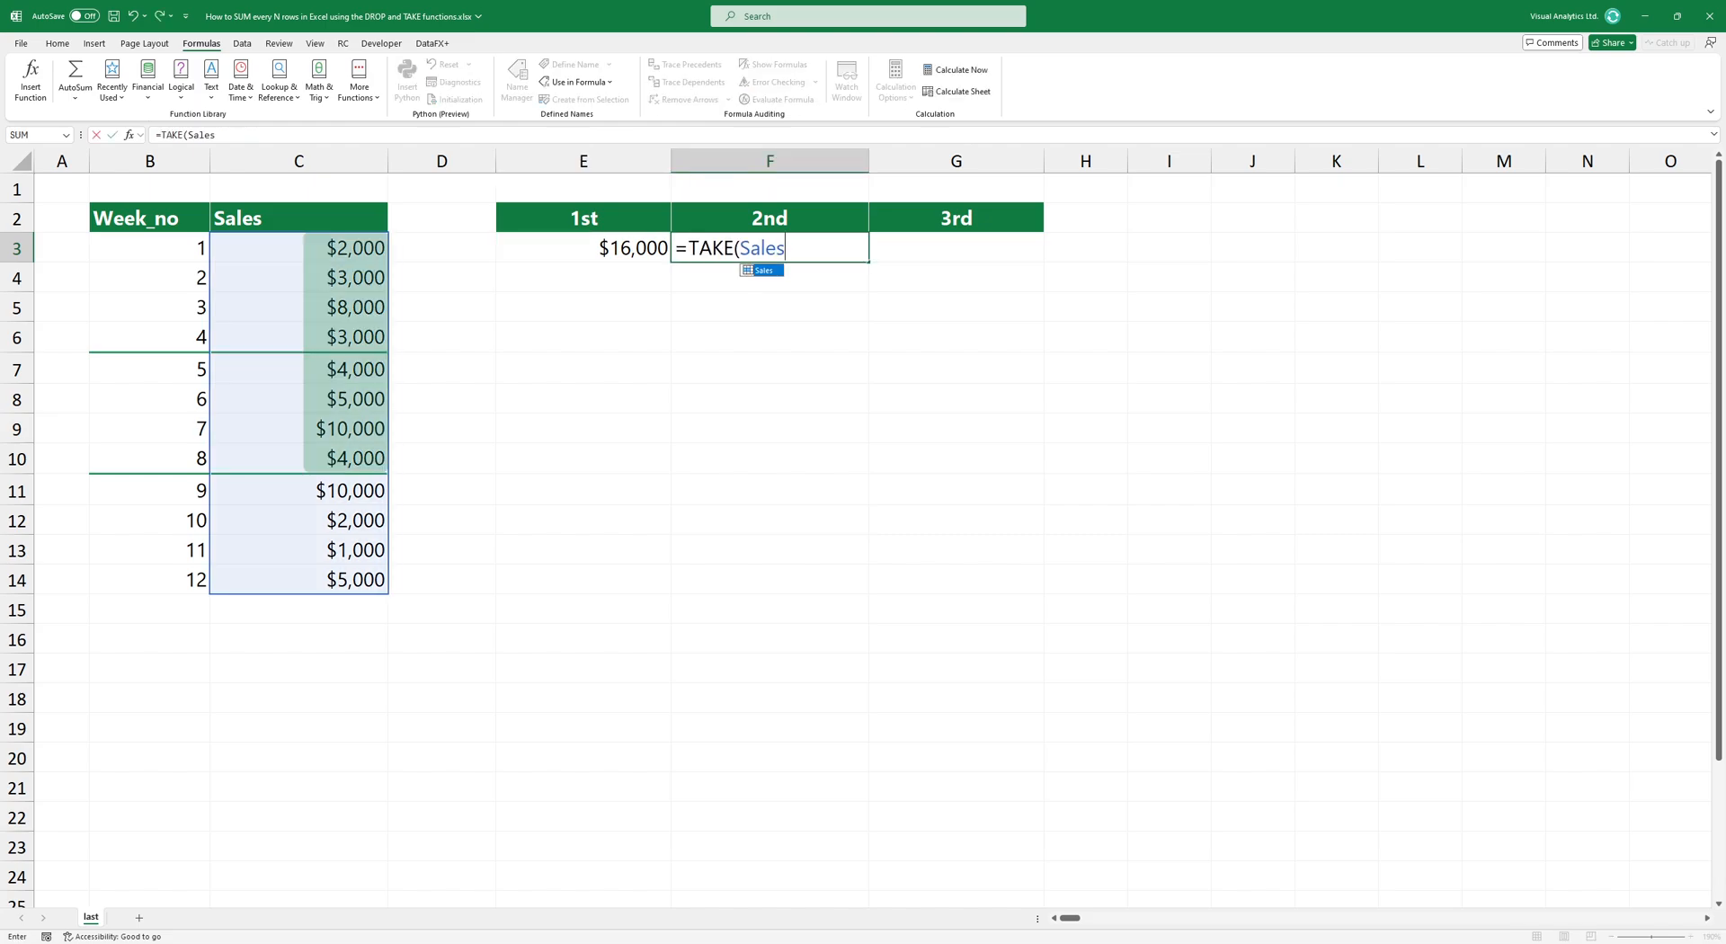
Complete F3 as =SUM(DROP(TAKE(Sales,8),4)), totalling weeks 5–8 as $23,000.
type(",")
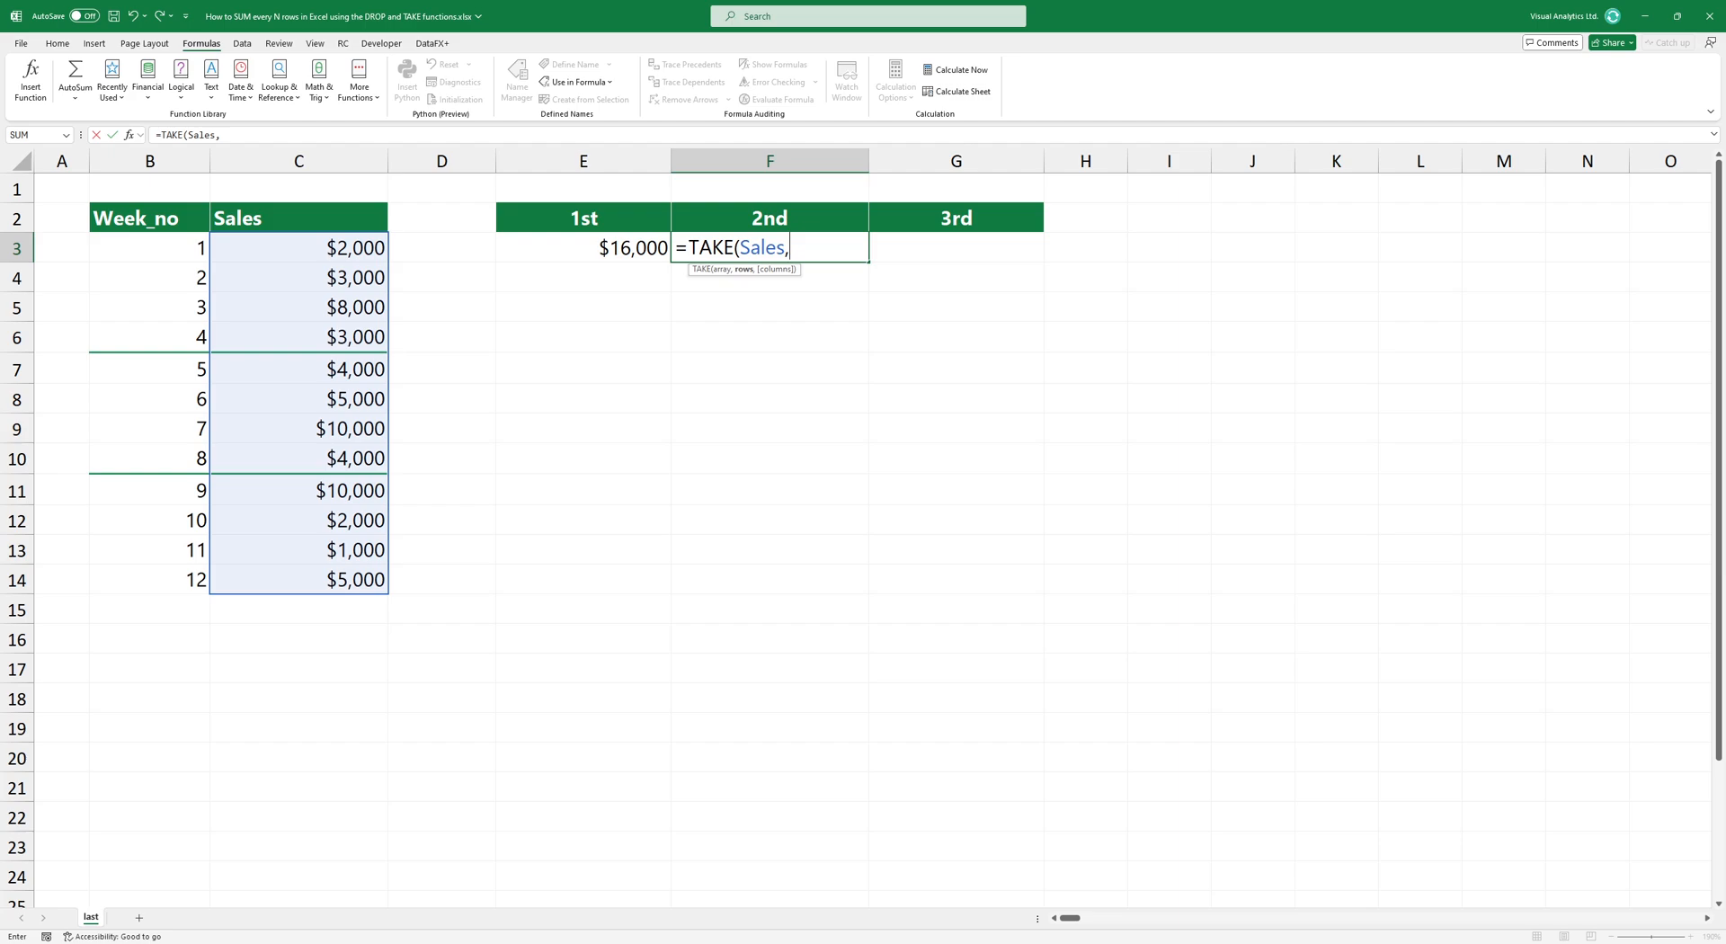
type("8")
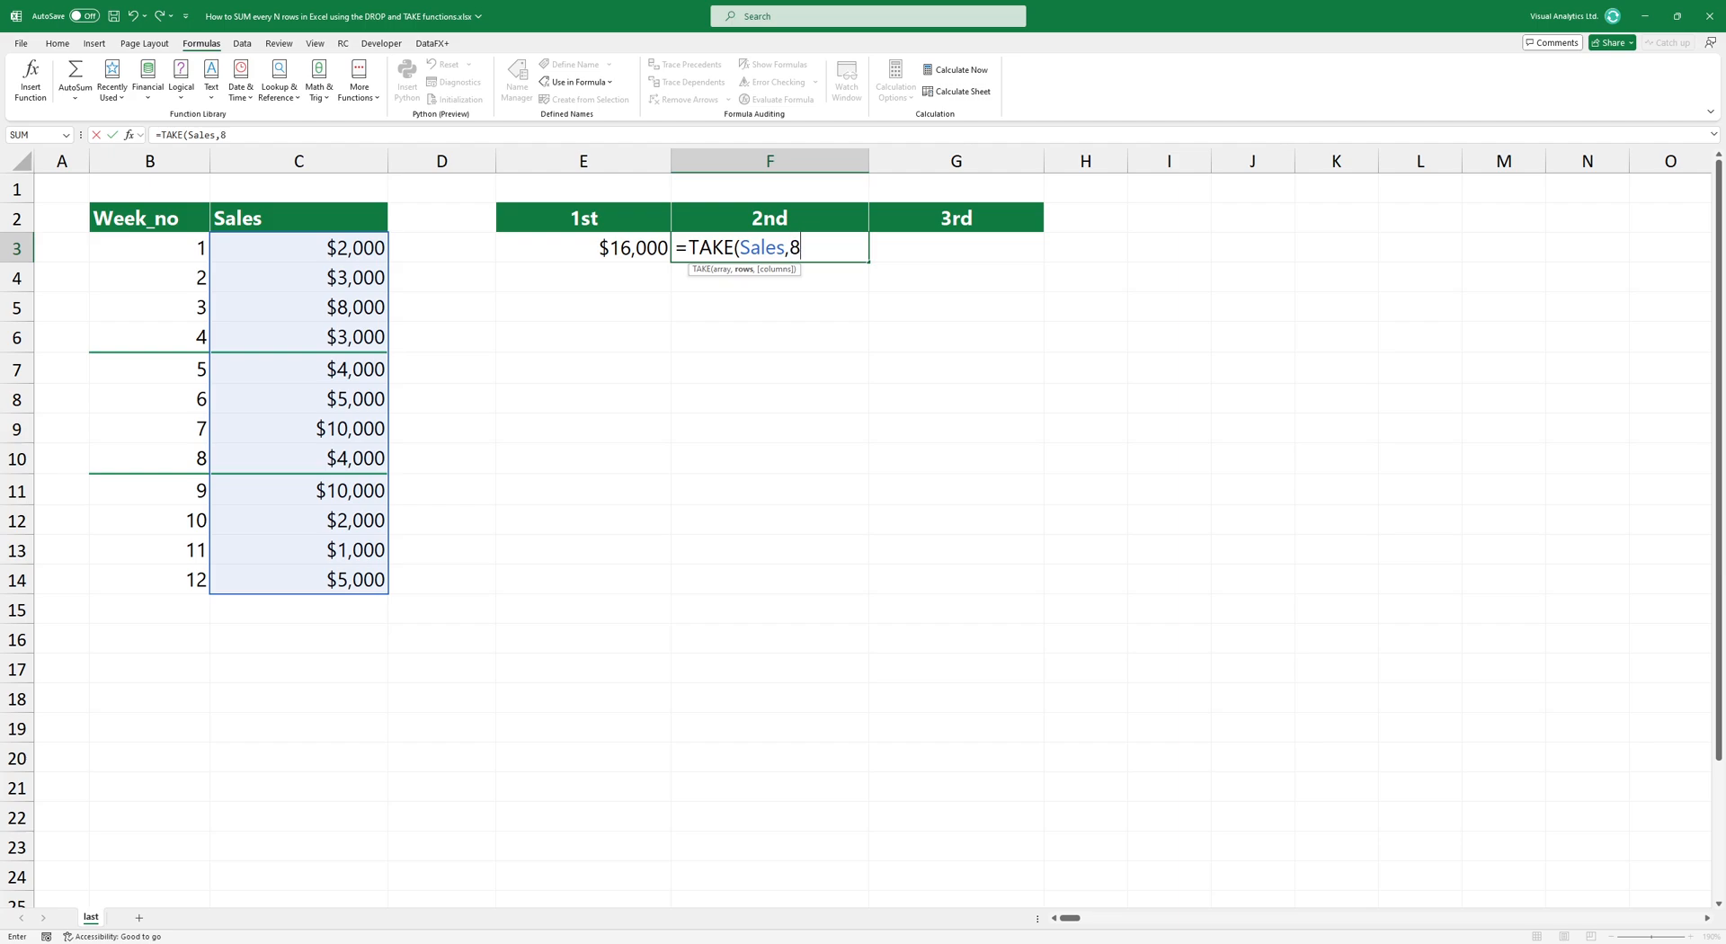
key("Enter")
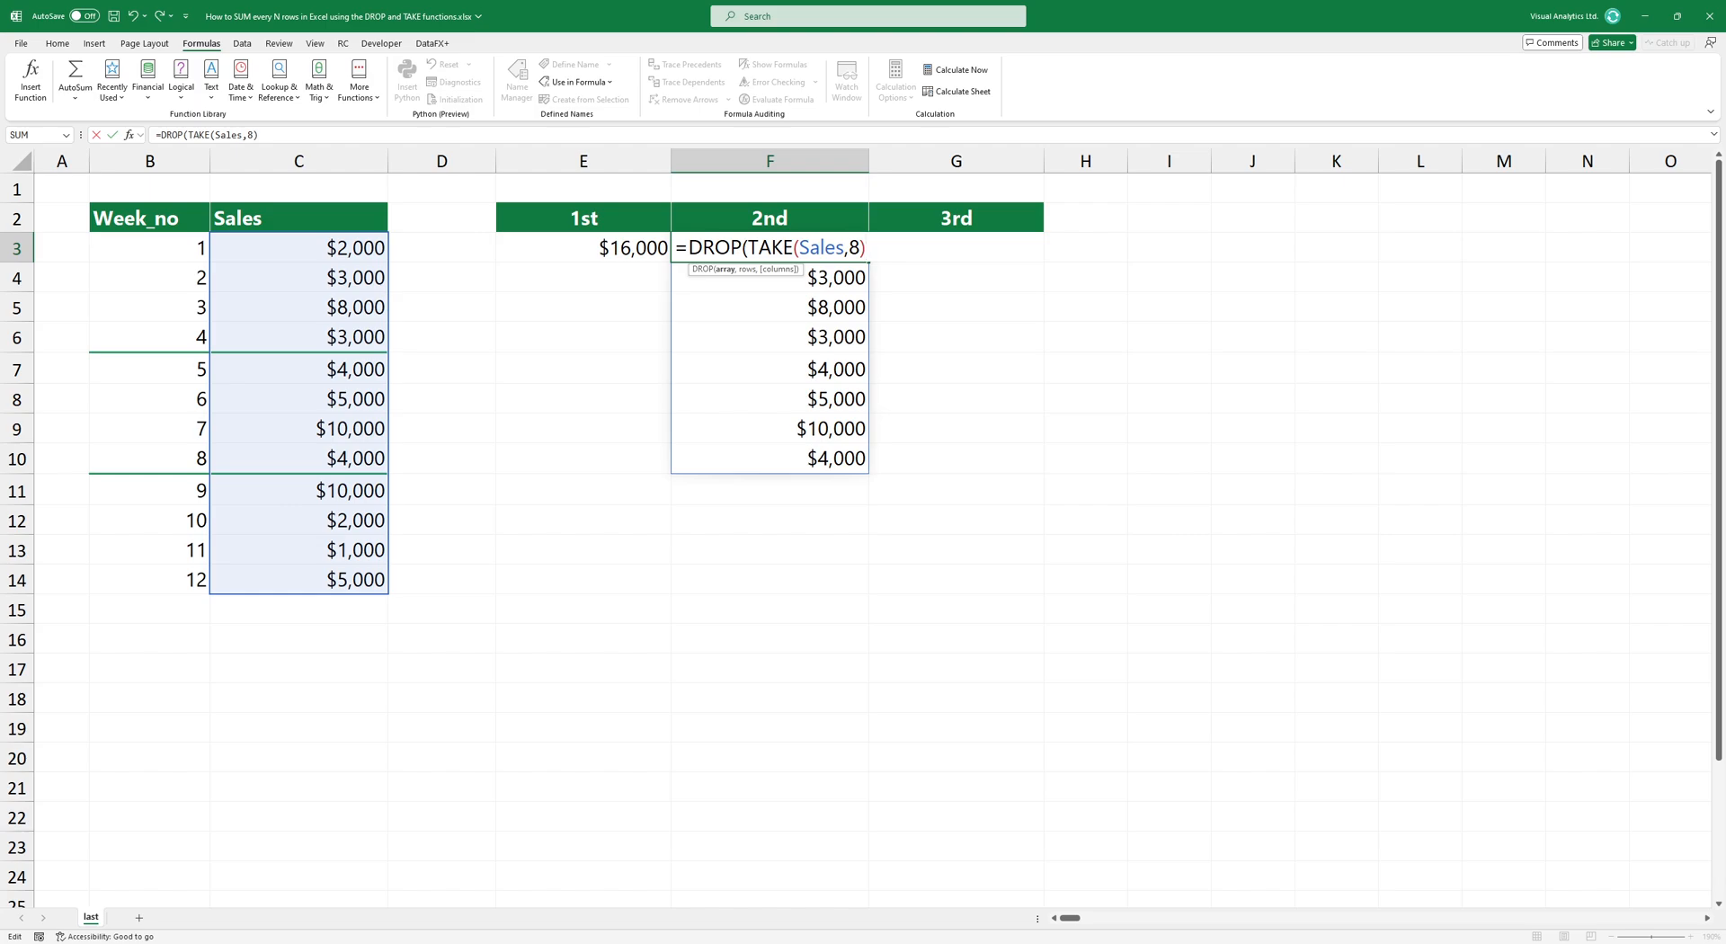
type(",")
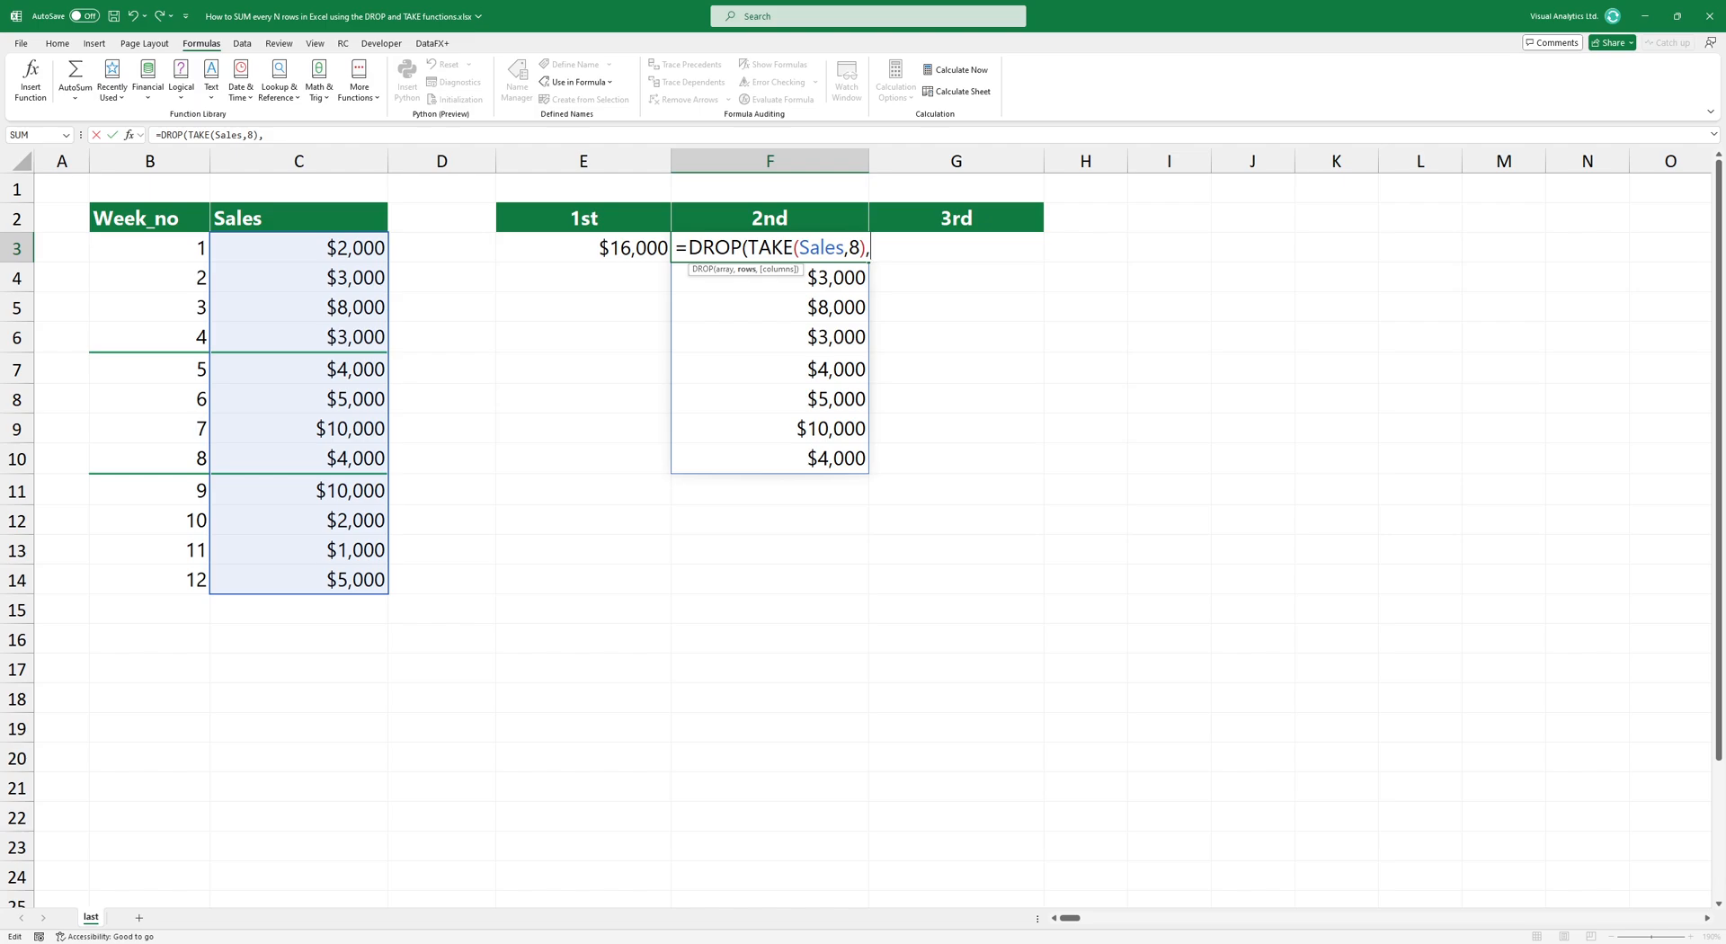
type("4")
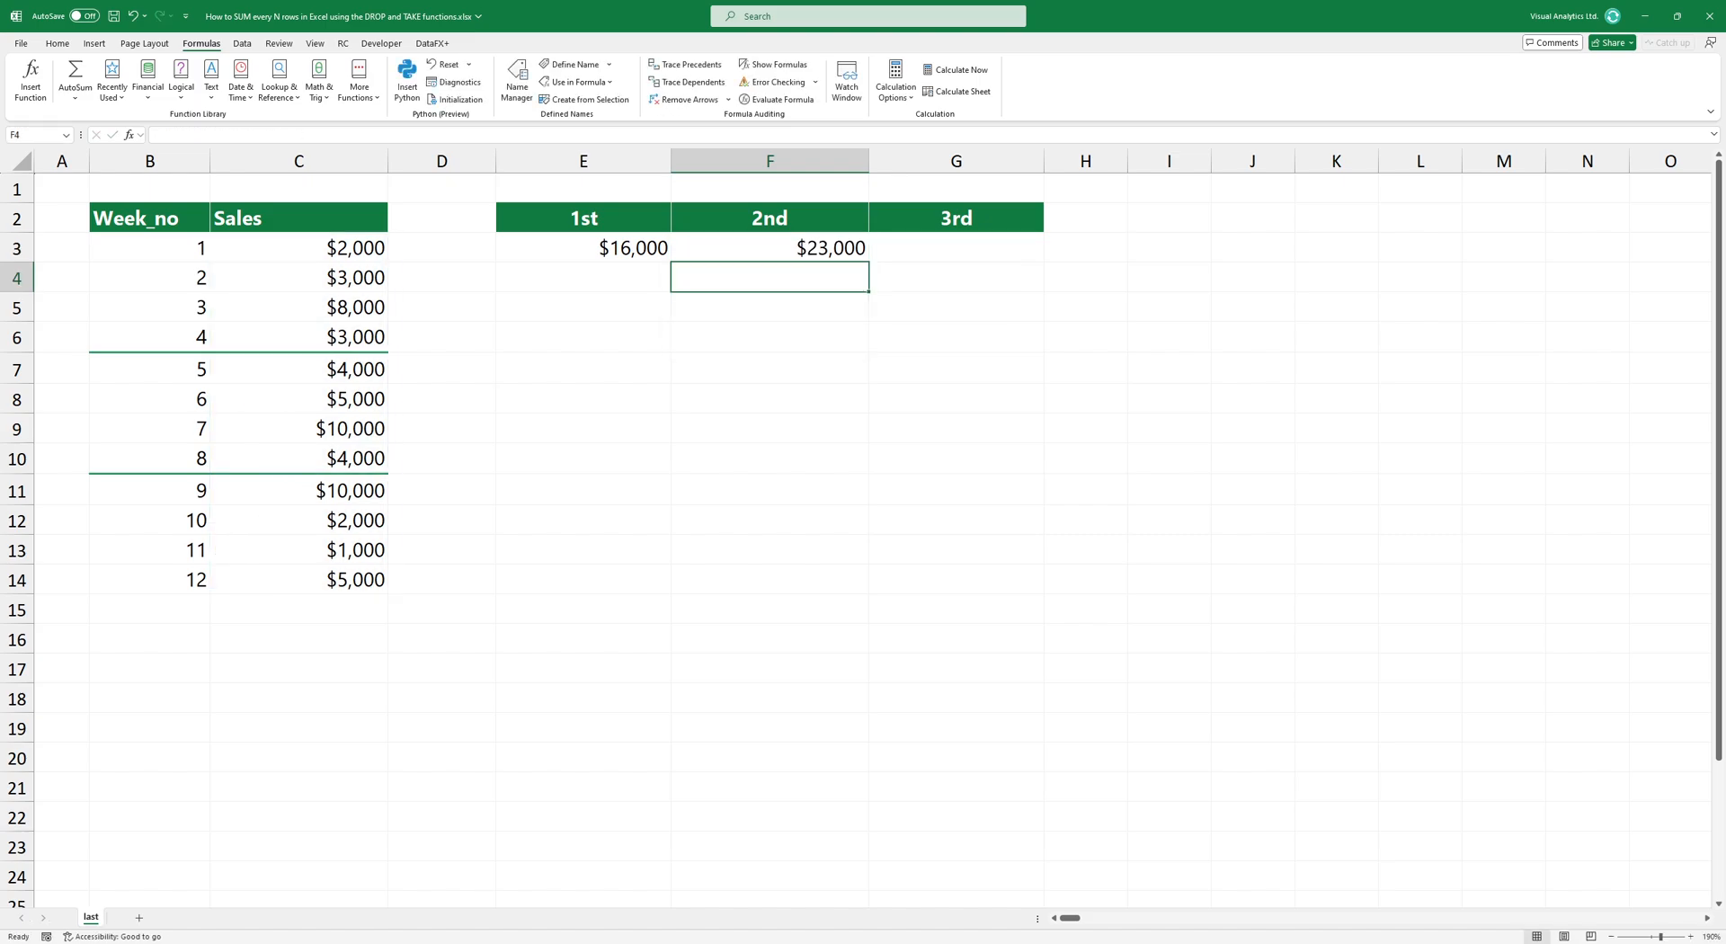
left_click(769, 248)
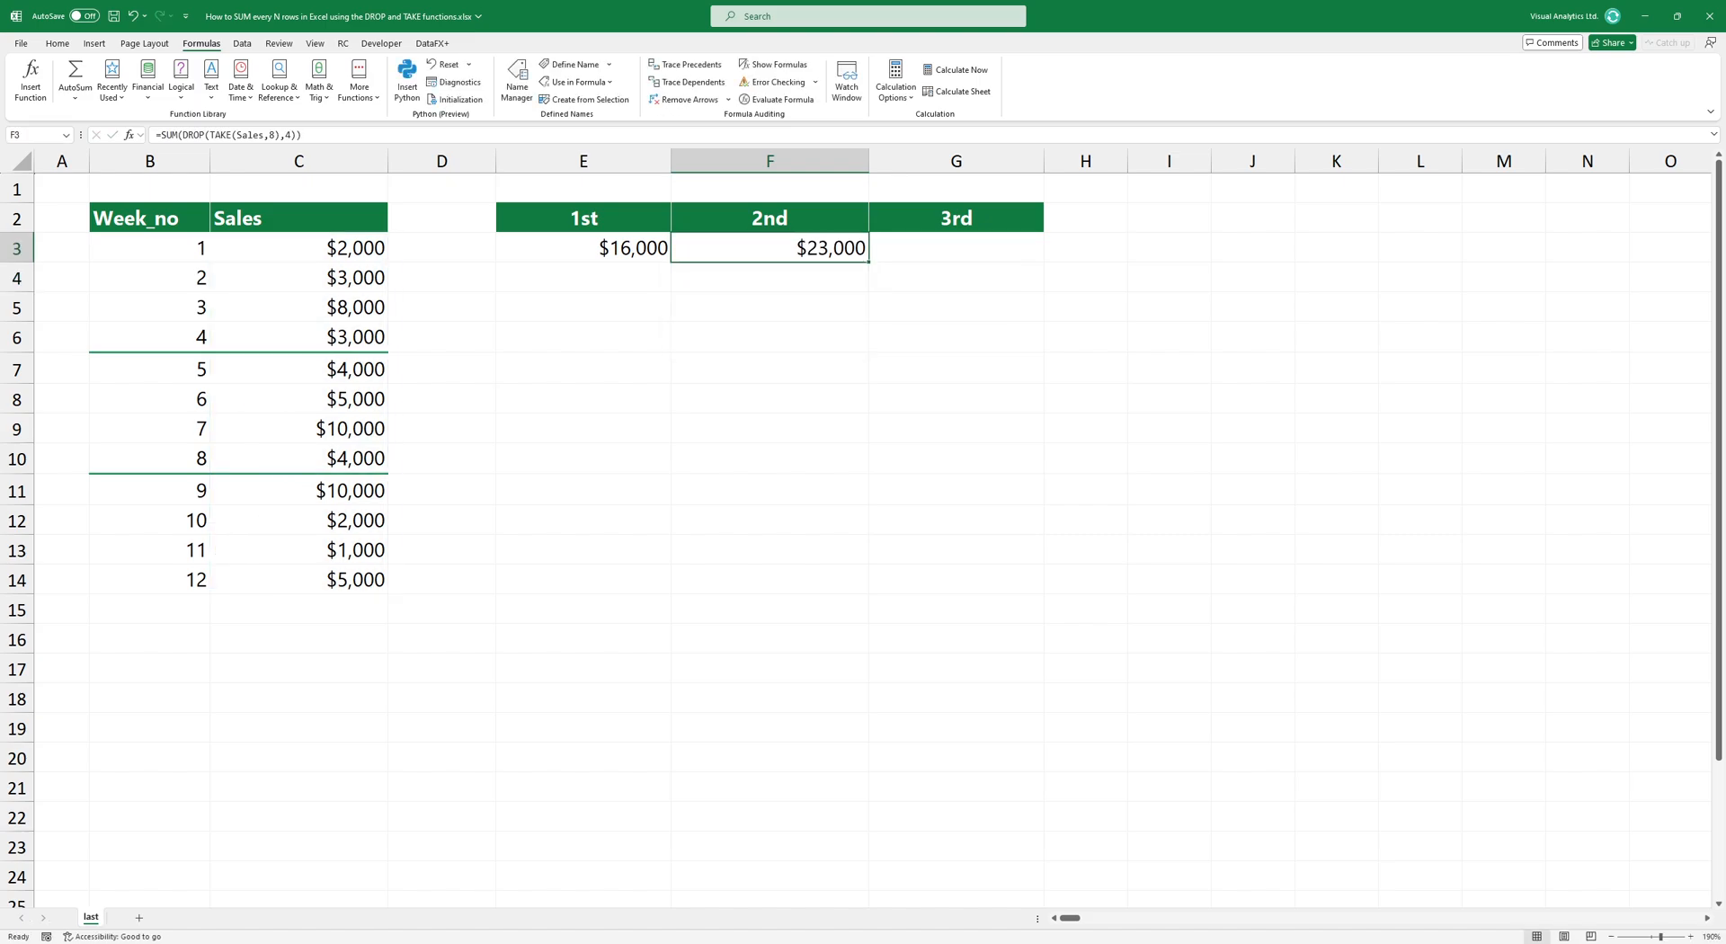
Enter =SUM(DROP(TAKE(Sales,12),8)) in G3 to total weeks 9–12 as $18,000.
type("=SUM(DROP(TAKE(Sales,12),8))")
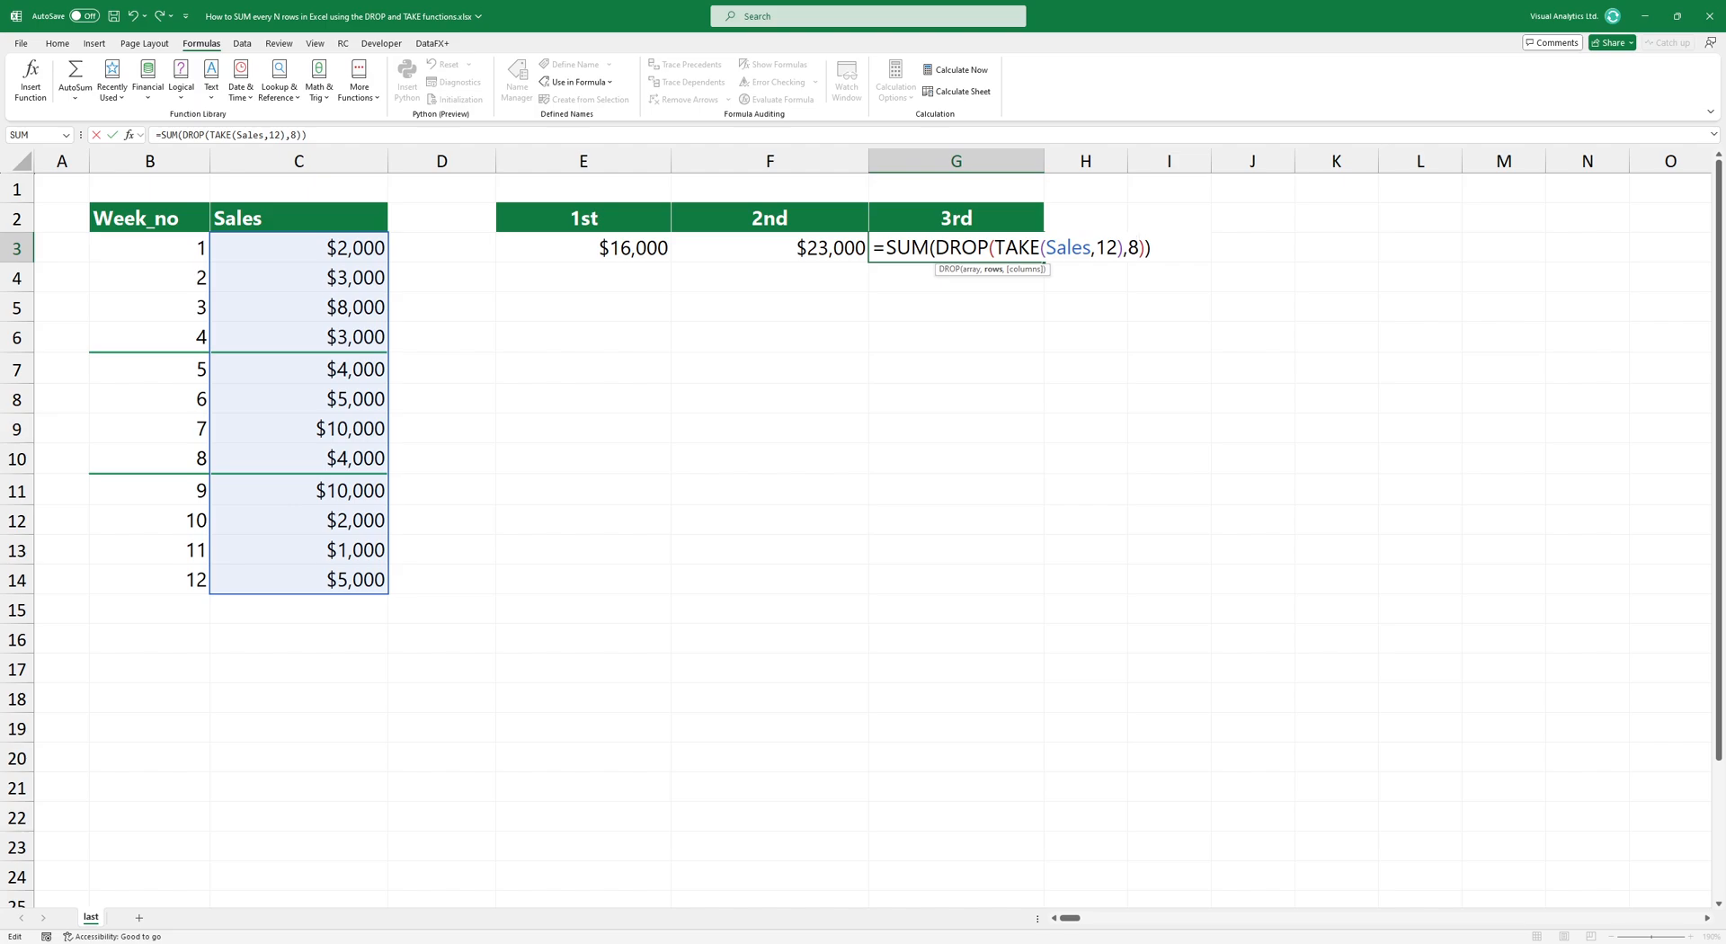
key("enter")
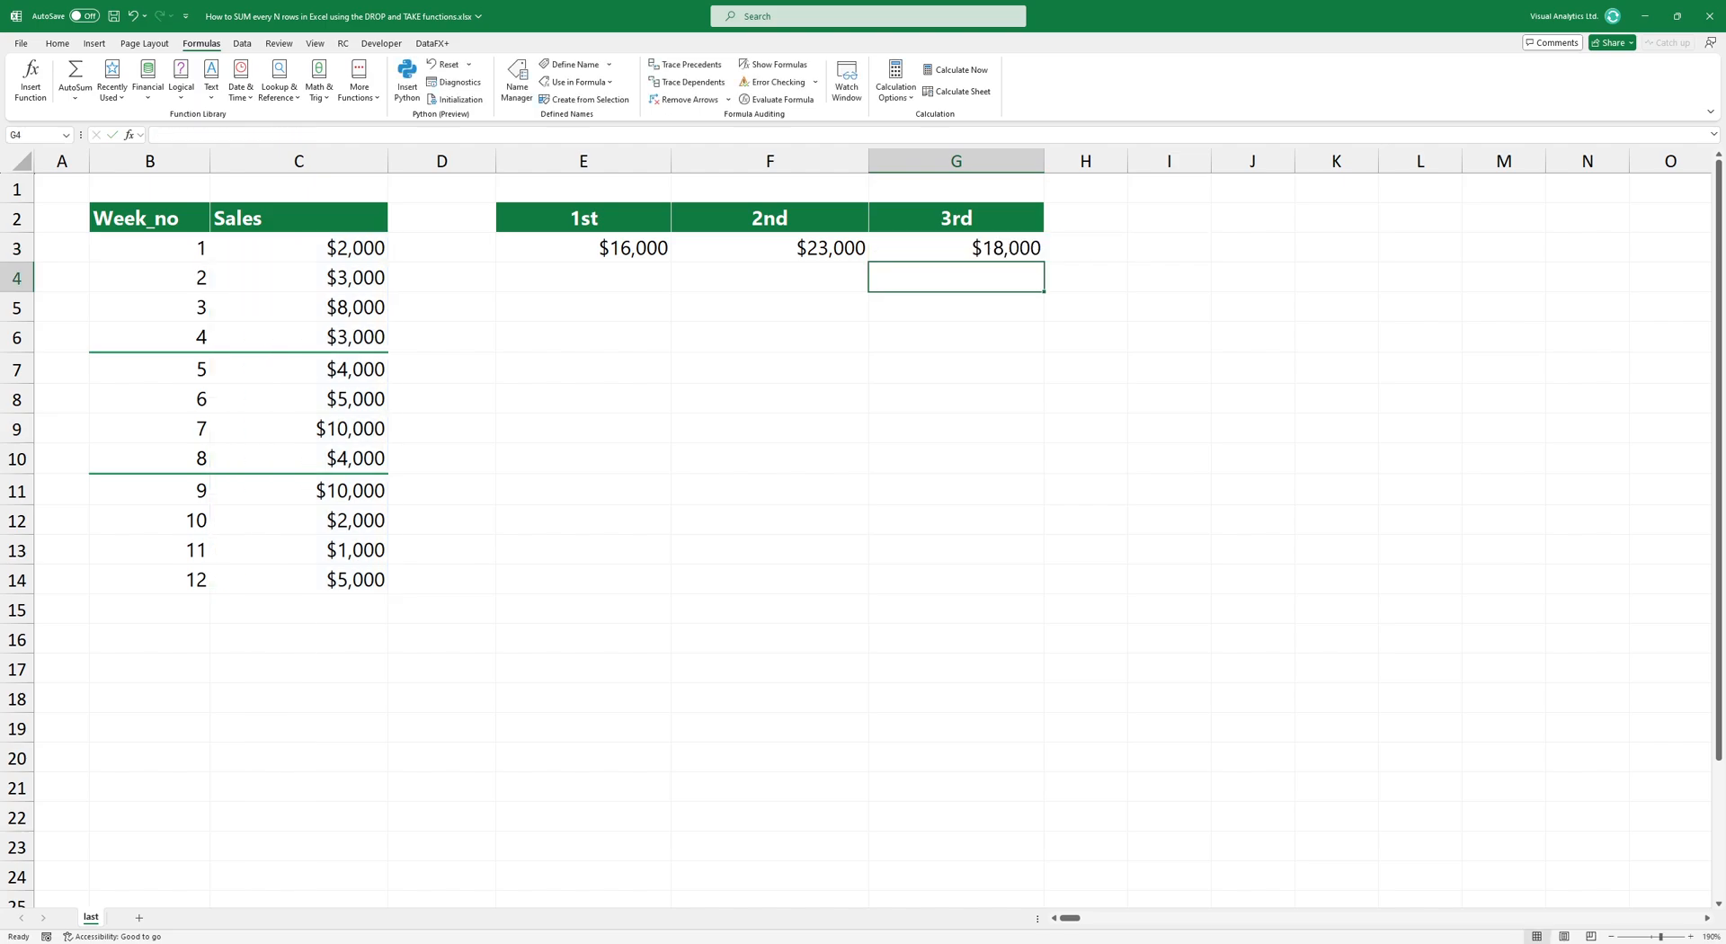
Replace G3's formula with =SUM(TAKE(Sales,-4)) to sum the last four weeks.
left_click(955, 248)
type("=SUM(TAKE(Sales,-4")
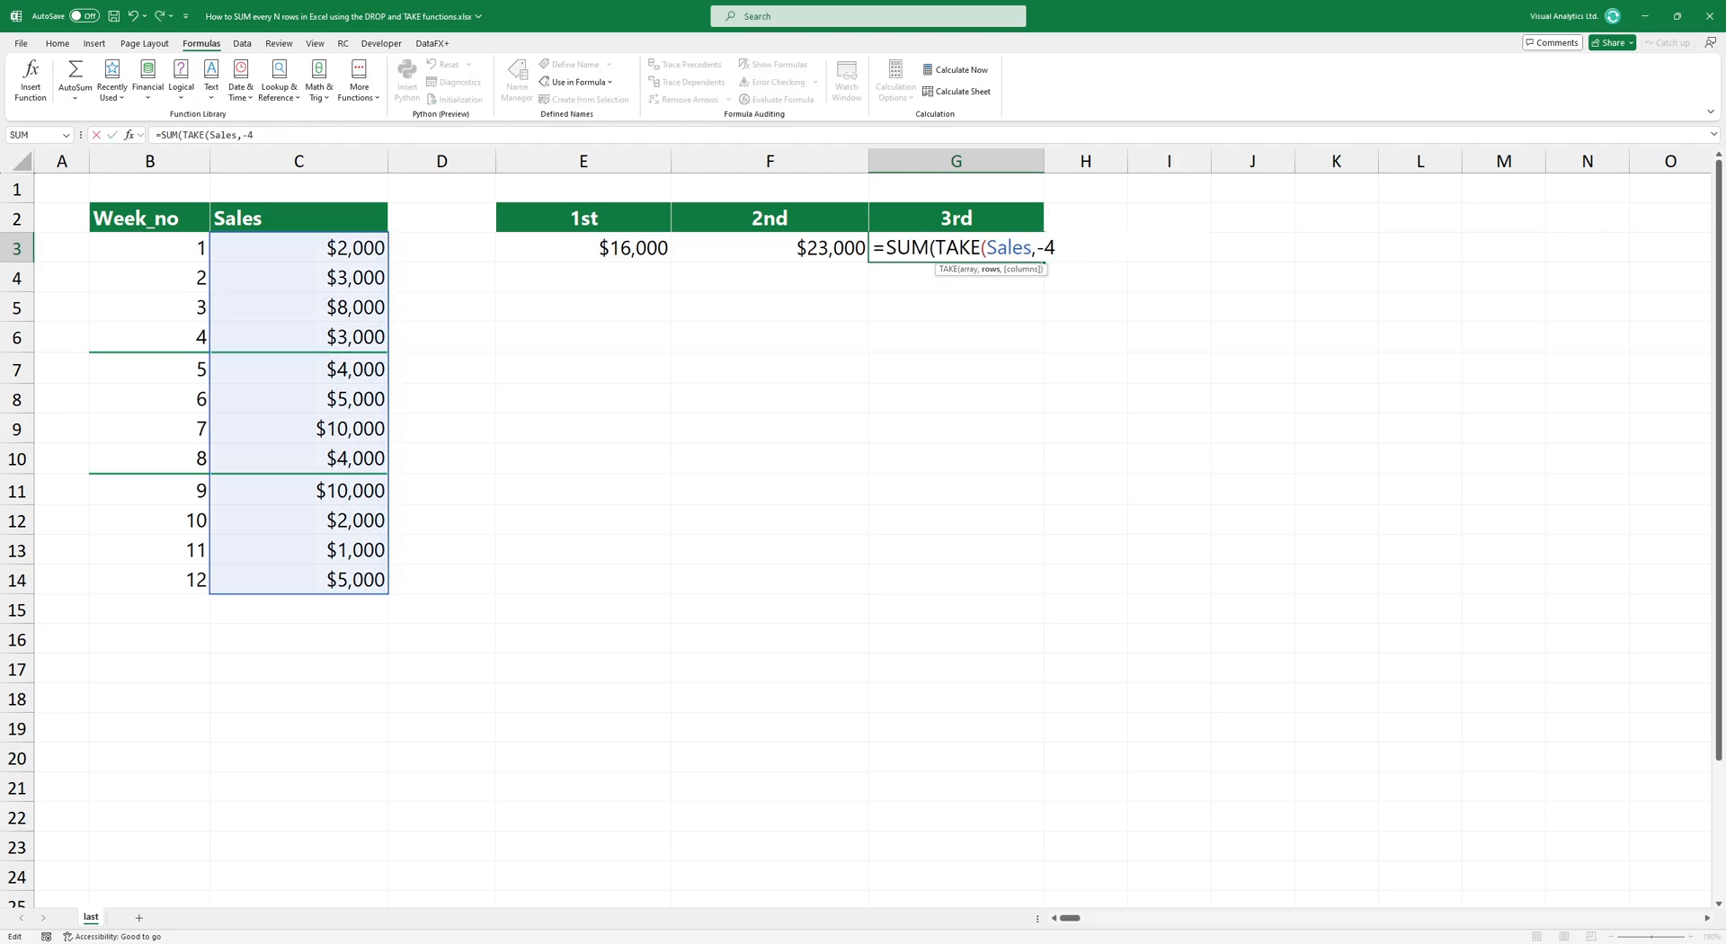
type("))")
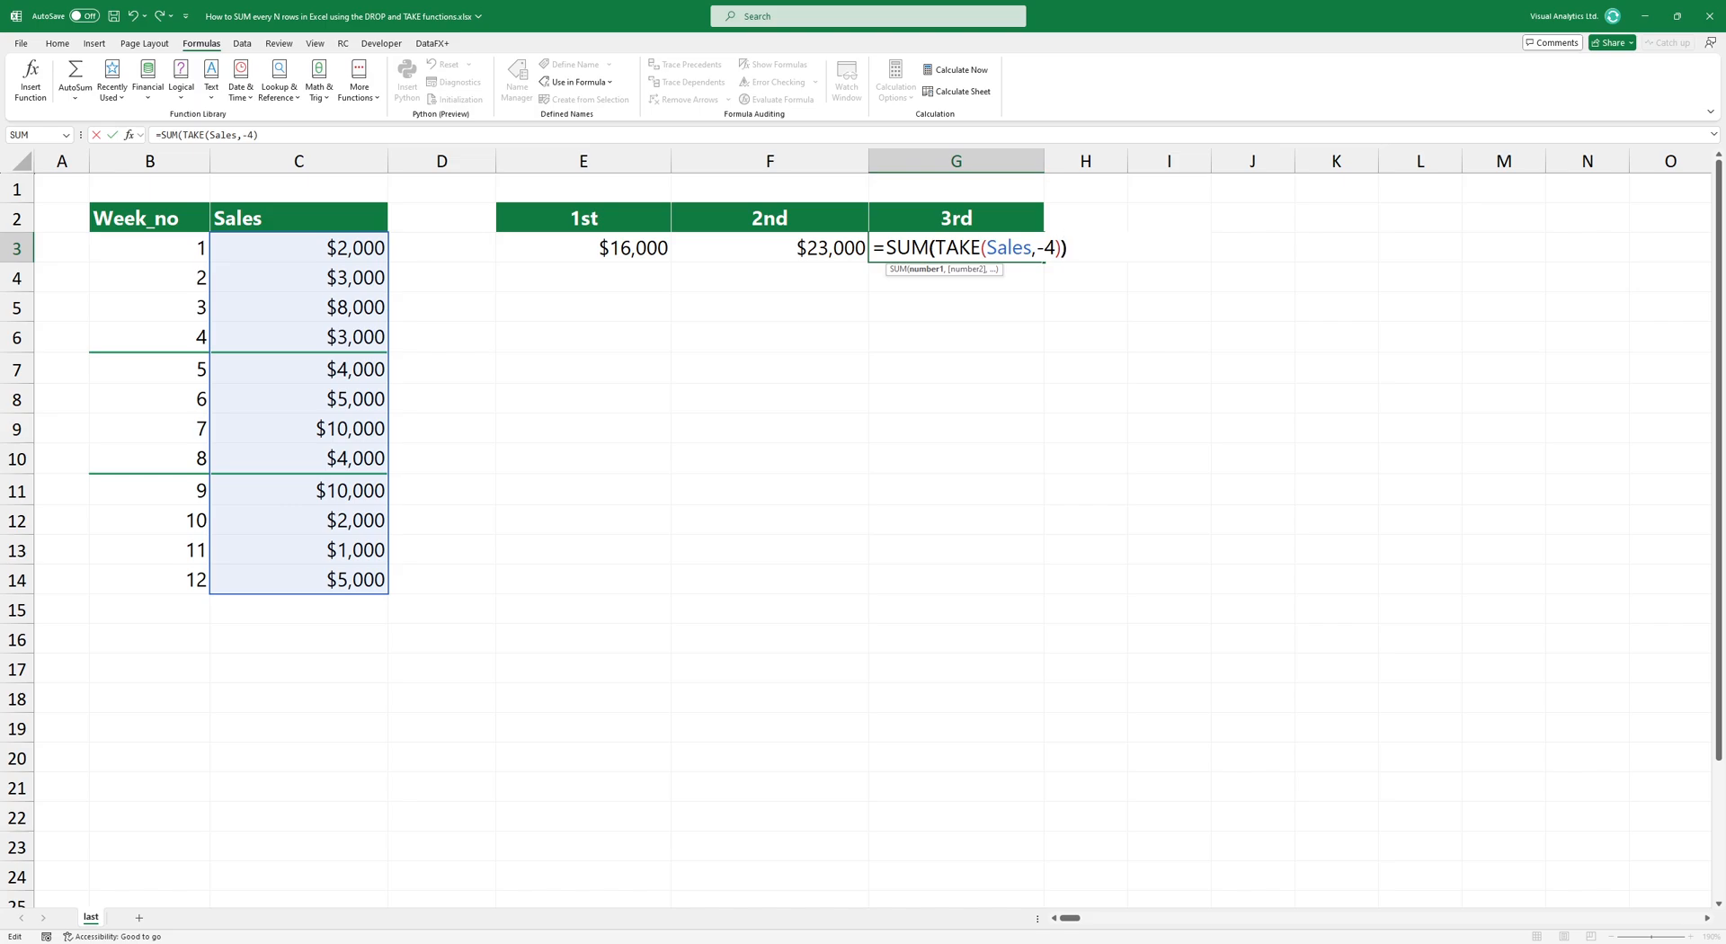